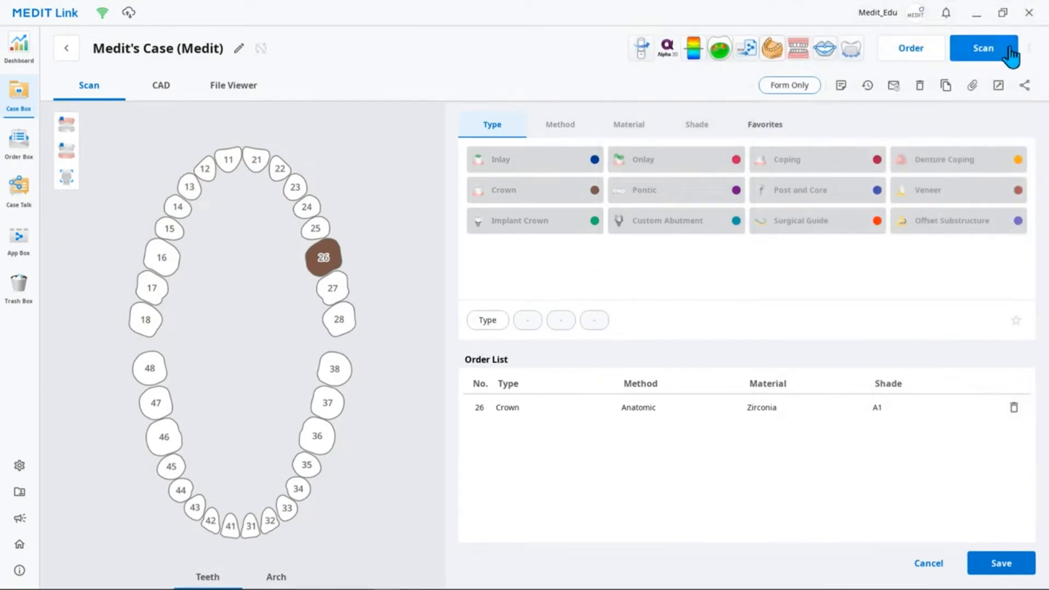
Step: Send the tooth 26 zirconia crown case from Medit Link to the scanner
{"action": "left_click", "coordinate": [983, 47]}
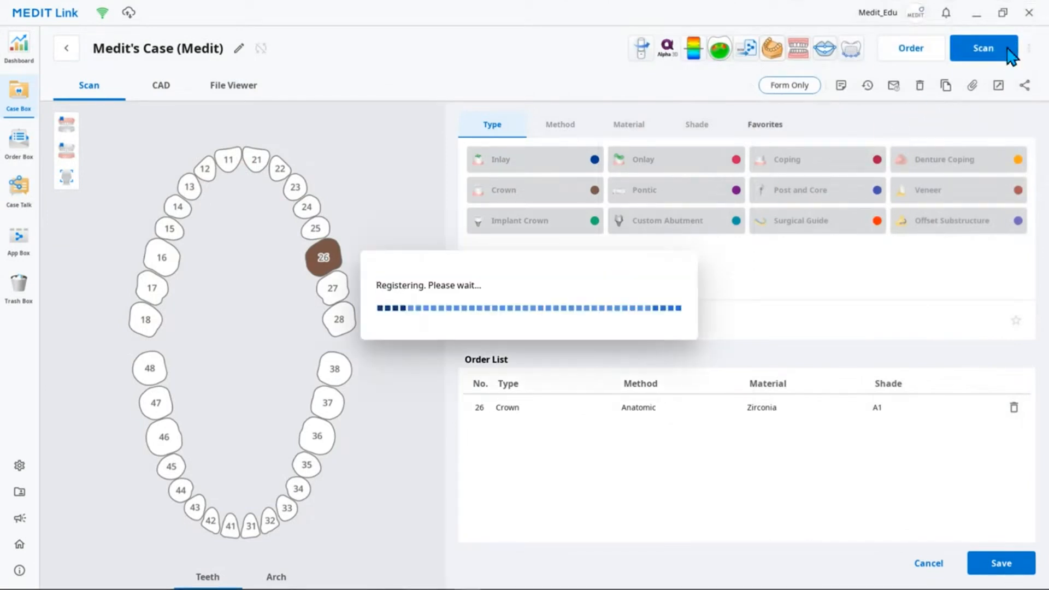
{"action": "left_click", "coordinate": [983, 47]}
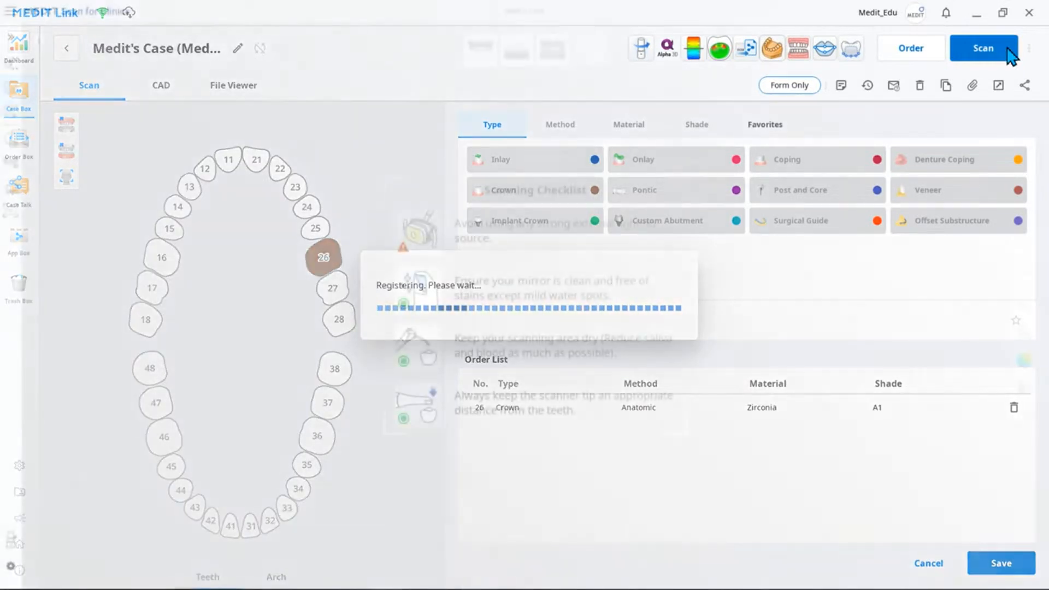
Step: Let the case load past the Scanning Checklist and start the pre-op upper-jaw scan
{"action": "left_click", "coordinate": [983, 47]}
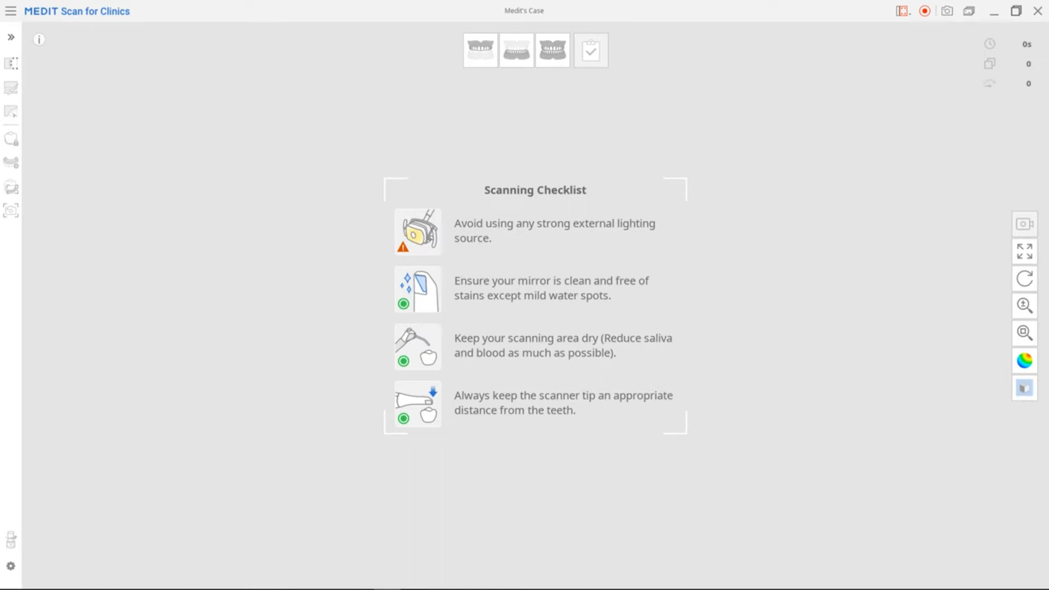
{"action": "left_click", "coordinate": [461, 50]}
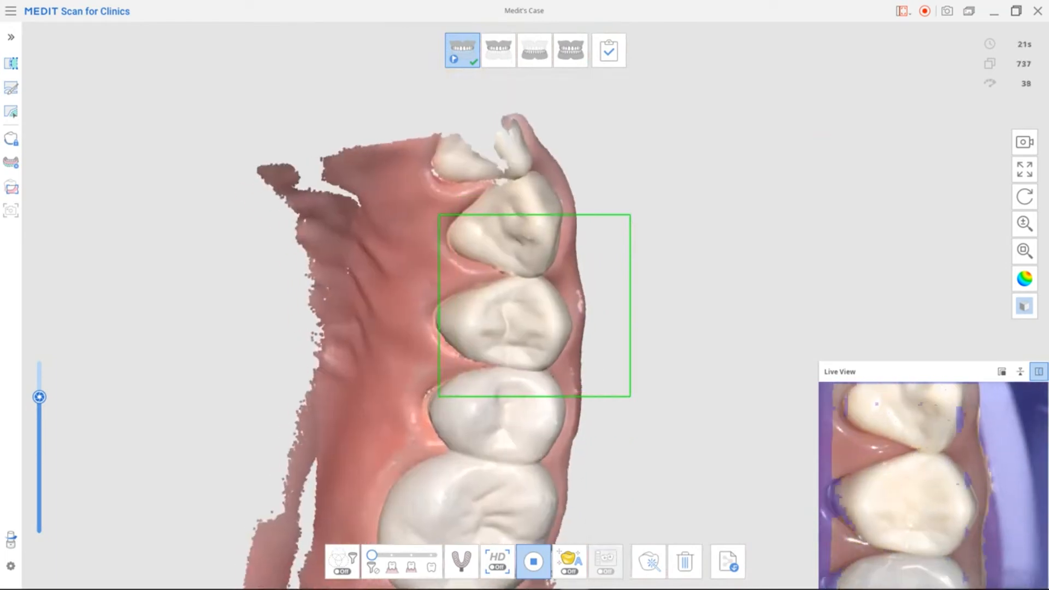
Step: Stop the pre-op scan and select the maxilla stage to scan prepared tooth 26
{"action": "left_click", "coordinate": [534, 561]}
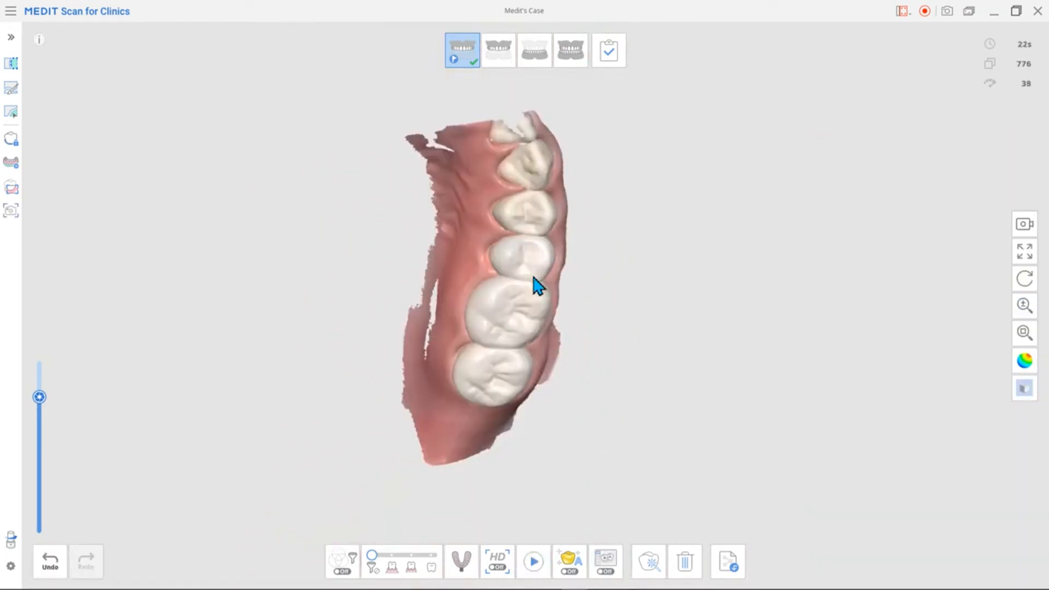
{"action": "left_click", "coordinate": [498, 50]}
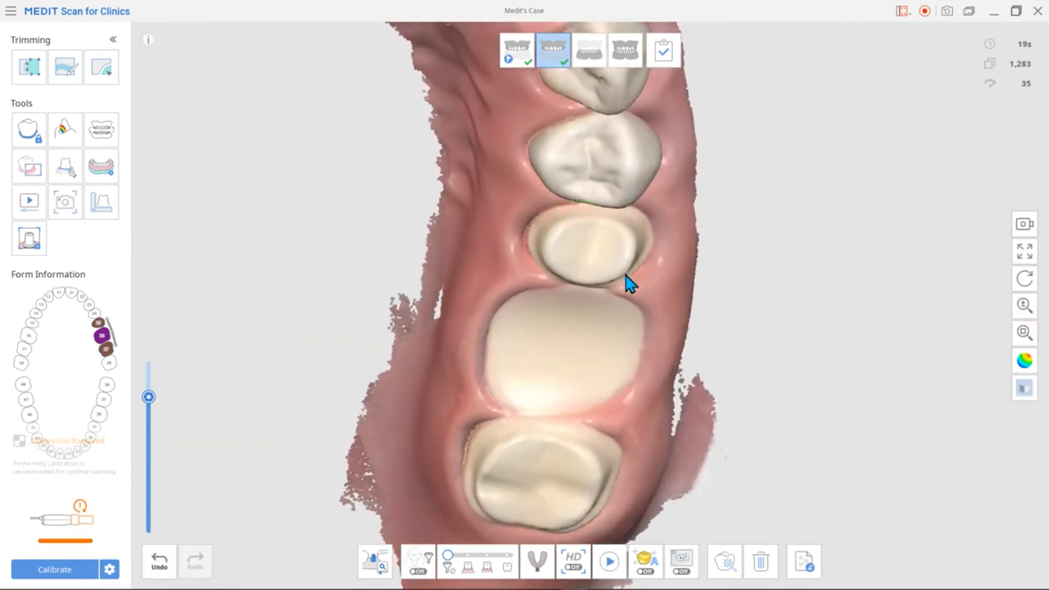
{"action": "left_click", "coordinate": [516, 49]}
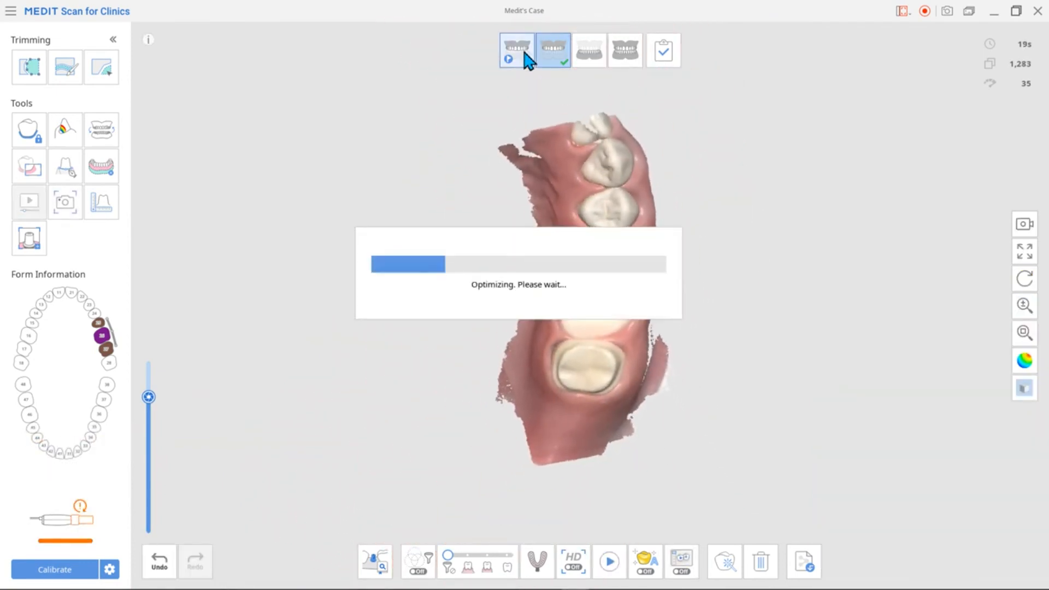
{"action": "left_click", "coordinate": [552, 50]}
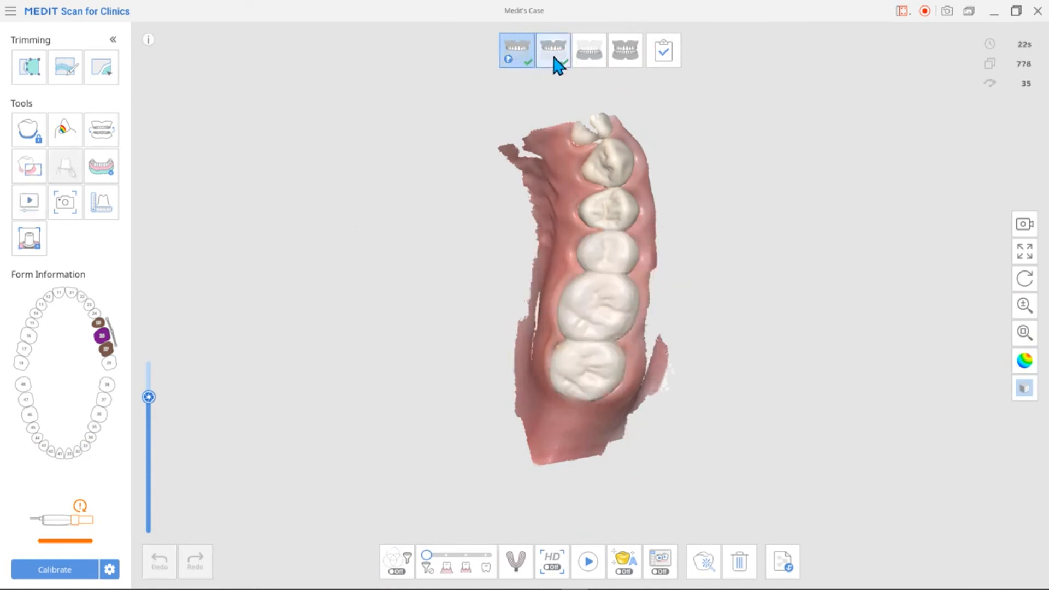
{"action": "left_click", "coordinate": [553, 50]}
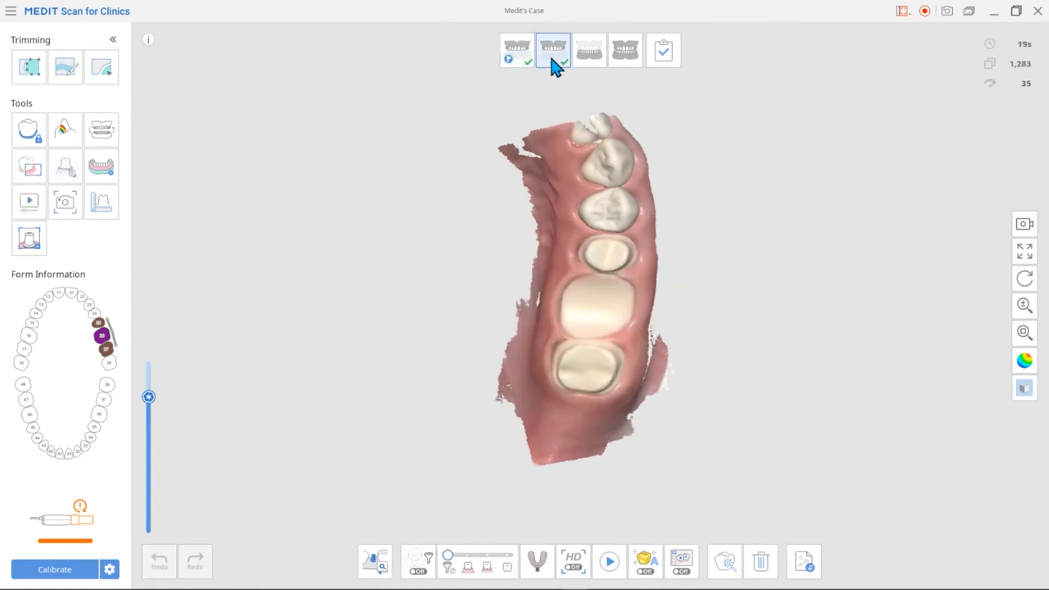